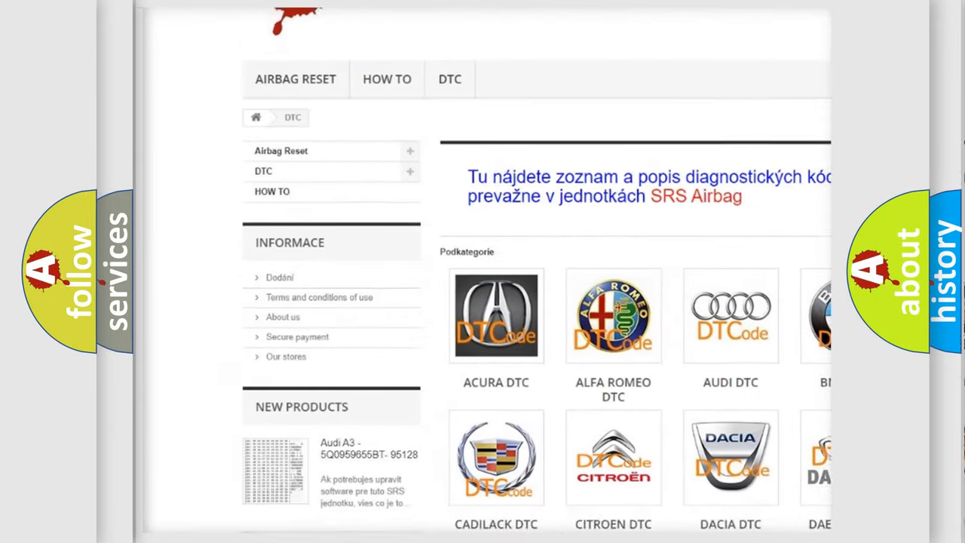
{"action": "scroll", "scroll_direction": "down", "scroll_amount": 3}
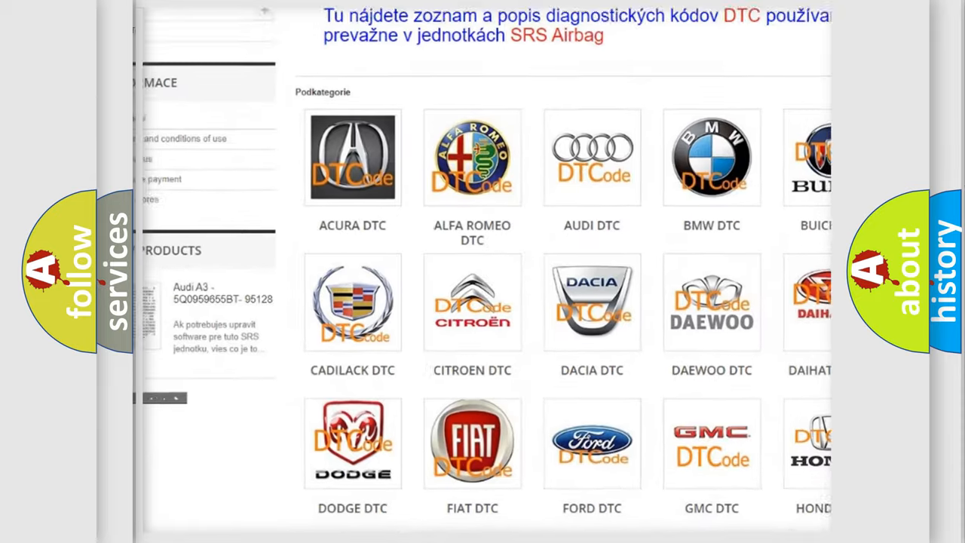
{"action": "scroll", "scroll_direction": "down", "scroll_amount": 3}
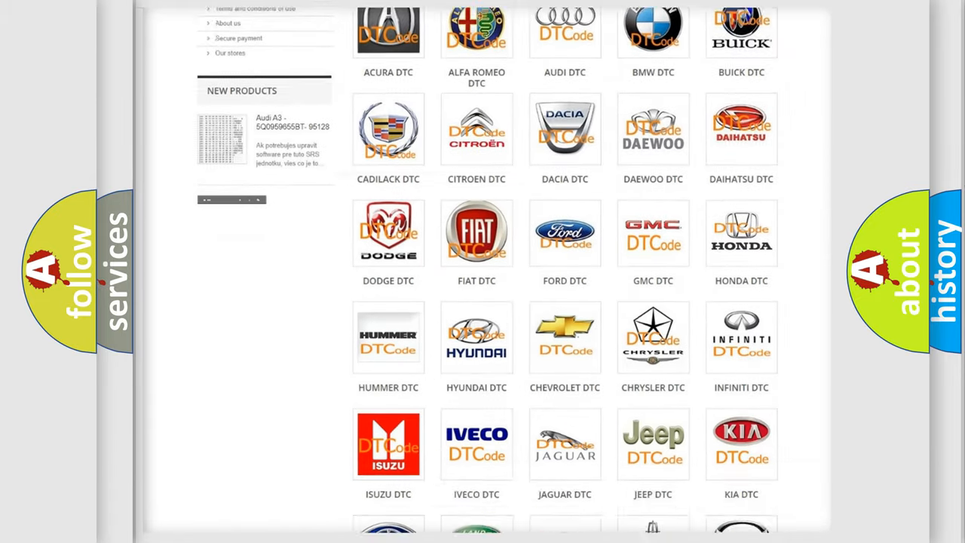
{"action": "scroll", "scroll_direction": "down", "scroll_amount": 3}
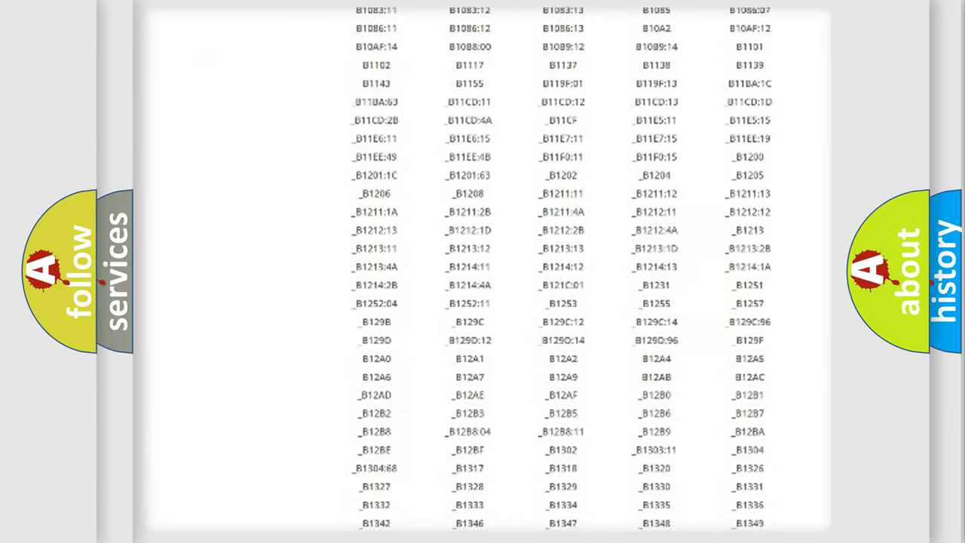
{"action": "scroll", "scroll_direction": "down", "scroll_amount": 3}
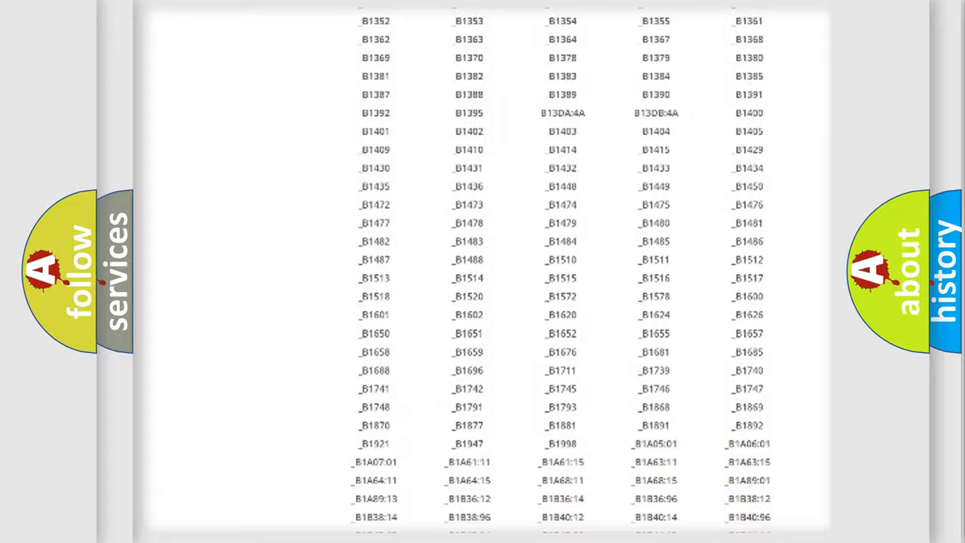